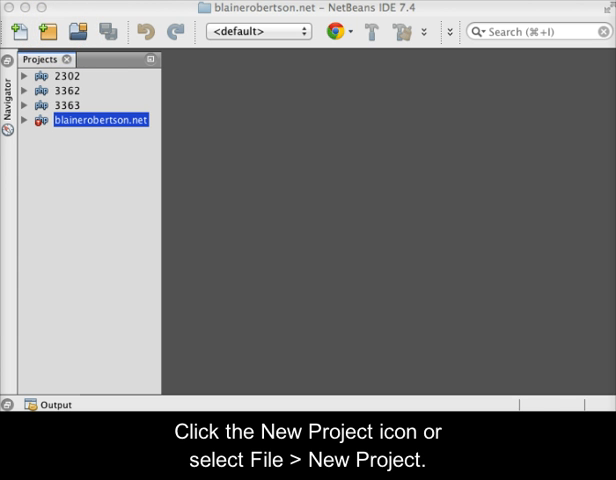
Step: Start a new project of type PHP Application with Existing Sources and continue to Name and Location
{"action": "left_click", "coordinate": [44, 32]}
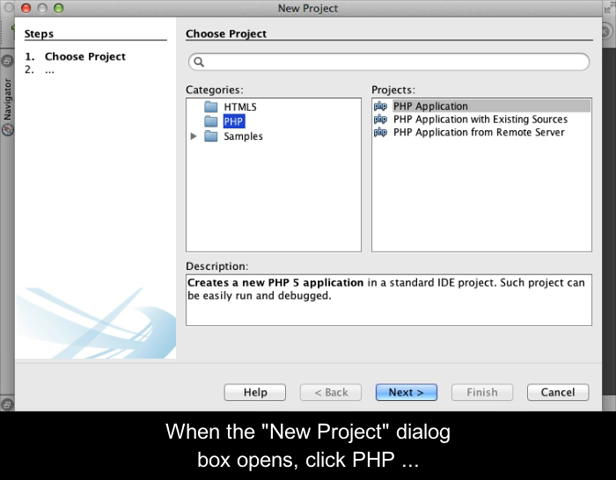
{"action": "left_click", "coordinate": [428, 104]}
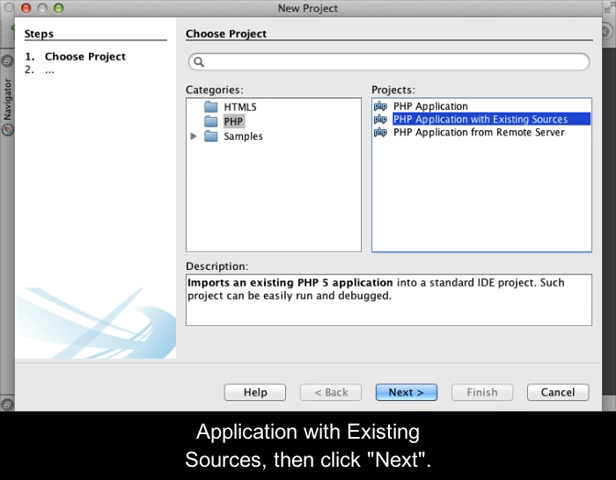
{"action": "left_click", "coordinate": [406, 392]}
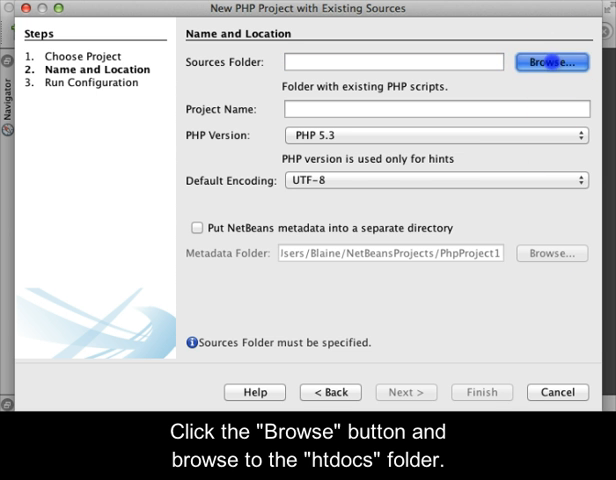
Step: Set the sources folder to Applications/MAMP/htdocs and name the project Localhost with PHP 5.4
{"action": "left_click", "coordinate": [552, 60]}
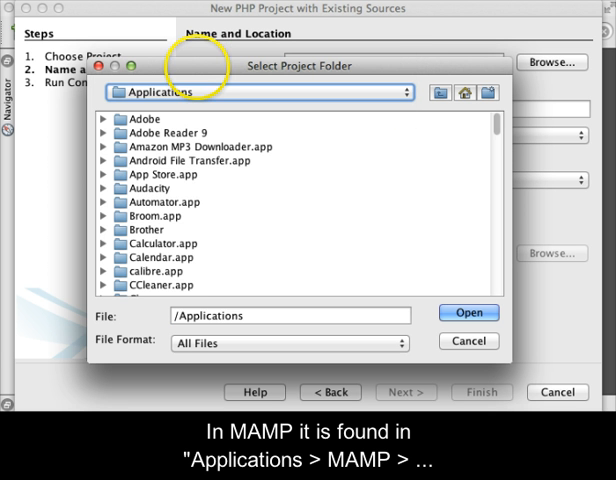
{"action": "scroll", "scroll_direction": "down", "scroll_amount": 3}
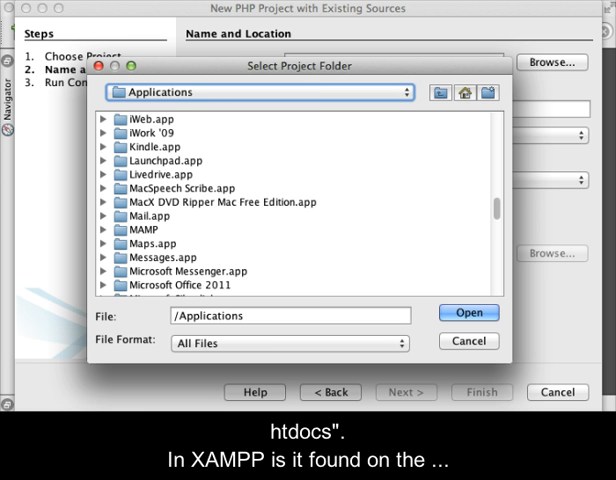
{"action": "left_click", "coordinate": [136, 230]}
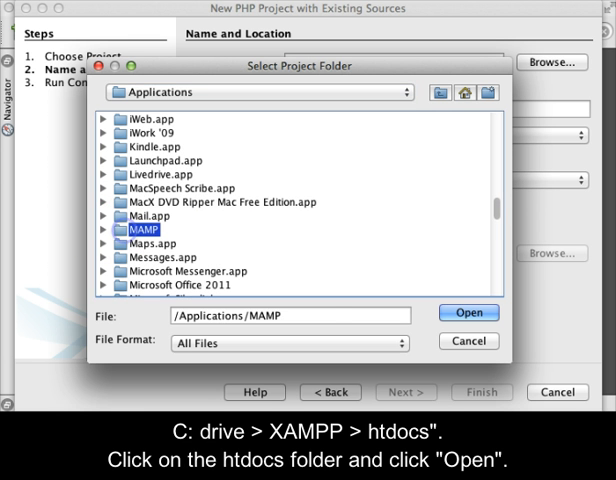
{"action": "double_click", "coordinate": [138, 232]}
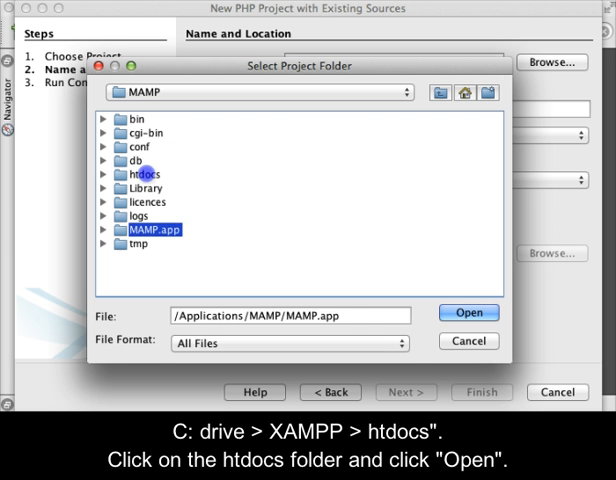
{"action": "left_click", "coordinate": [144, 172]}
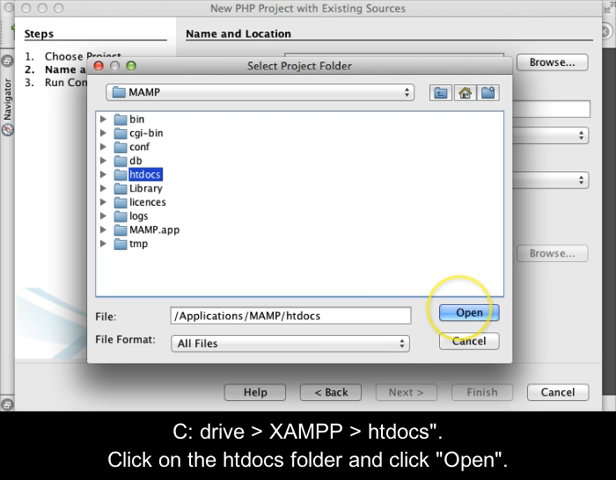
{"action": "mouse_move", "coordinate": [468, 312]}
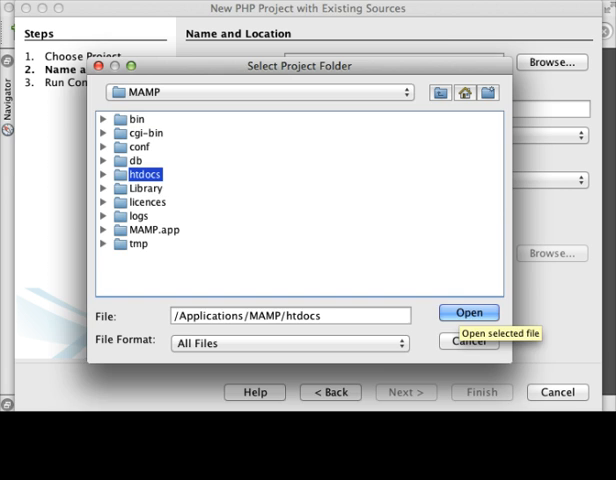
{"action": "left_click", "coordinate": [468, 312]}
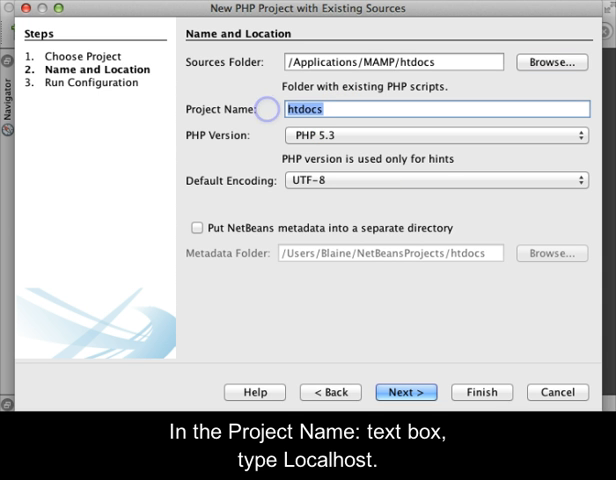
{"action": "type", "text": "Localhost"}
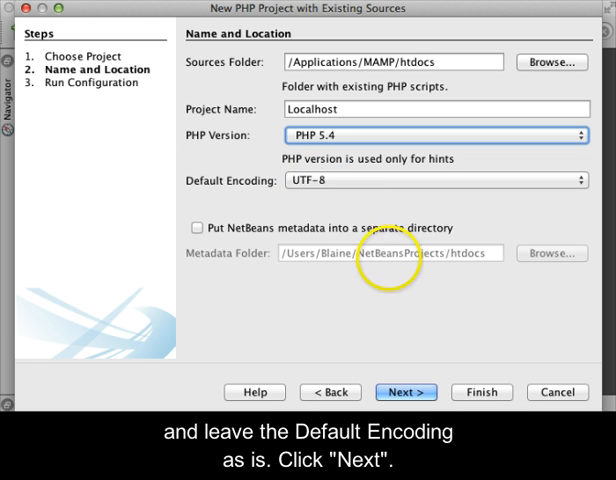
Step: In Run Configuration set the index file to index.php and enable copying sources to another location
{"action": "left_click", "coordinate": [404, 392]}
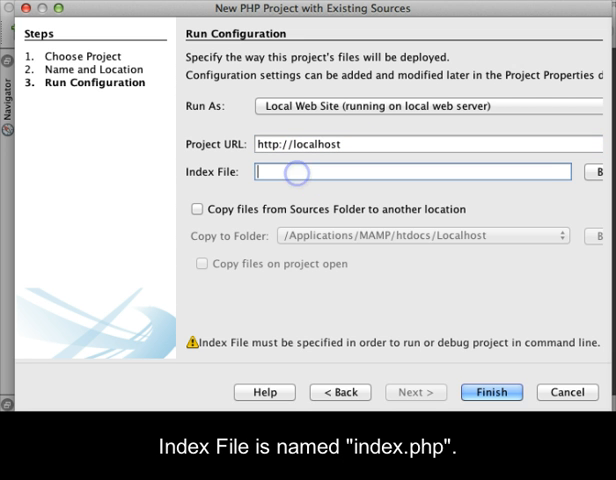
{"action": "type", "text": "index.php"}
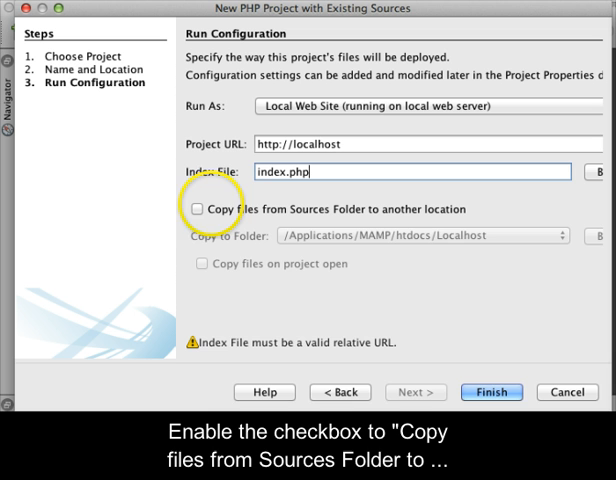
{"action": "left_click", "coordinate": [200, 208]}
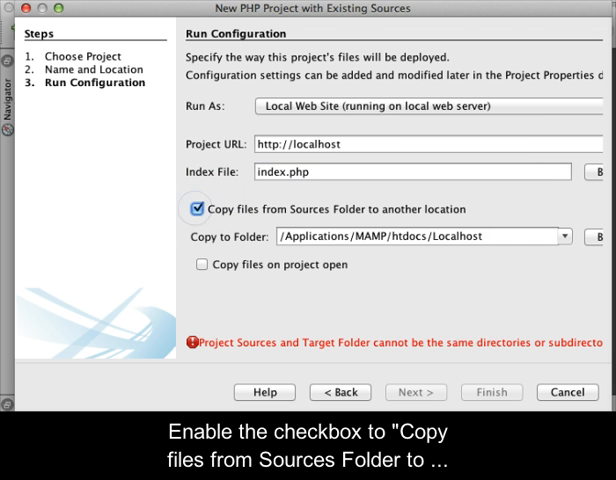
{"action": "left_click", "coordinate": [200, 208]}
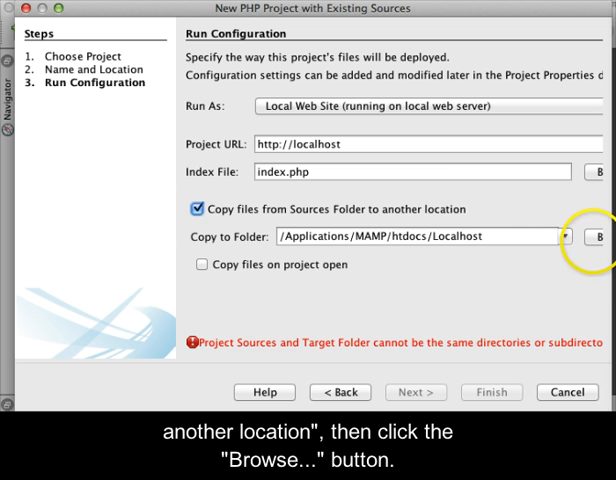
Step: Create a folder named blainerobertson.net under Documents and set it as the copy destination
{"action": "left_click", "coordinate": [600, 236]}
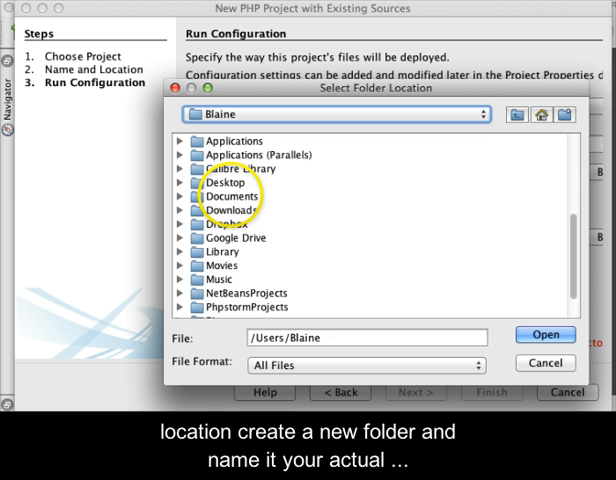
{"action": "double_click", "coordinate": [236, 196]}
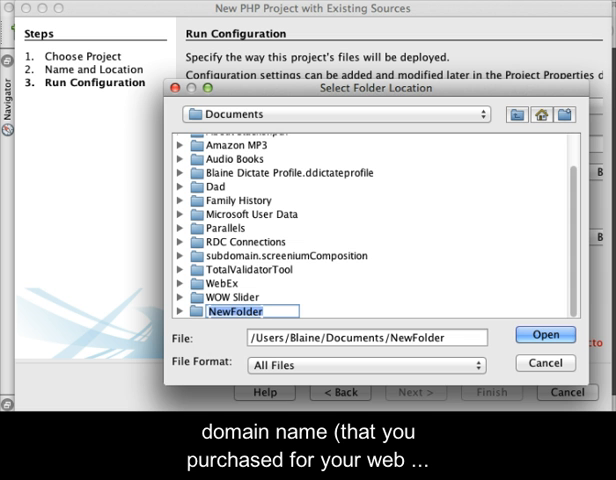
{"action": "type", "text": "blainerobert"}
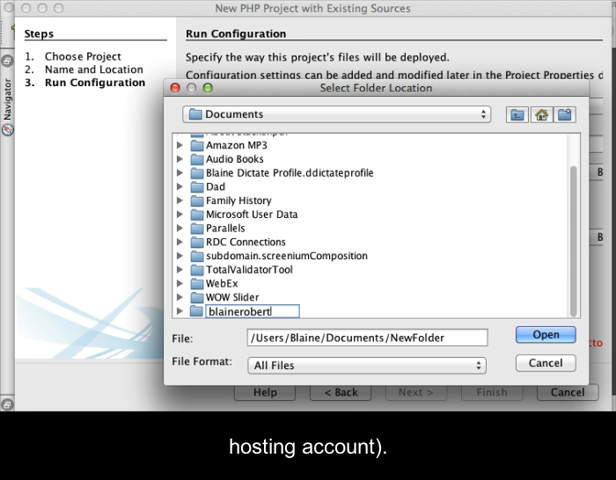
{"action": "type", "text": "inerobertson.net"}
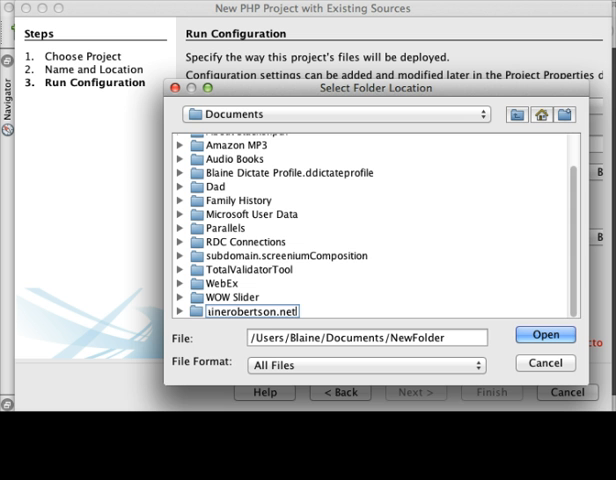
{"action": "left_click", "coordinate": [244, 310]}
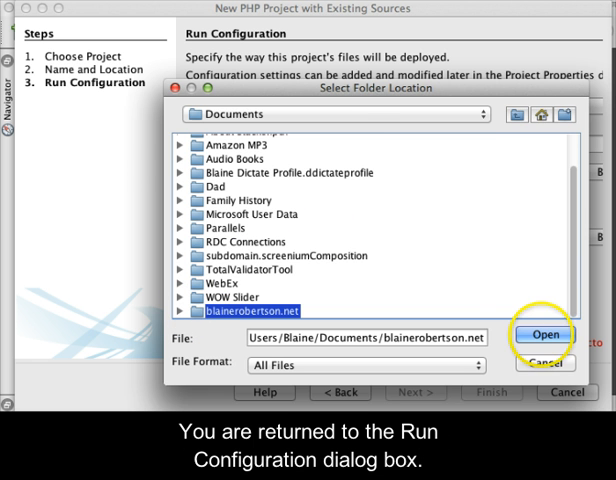
{"action": "left_click", "coordinate": [544, 334]}
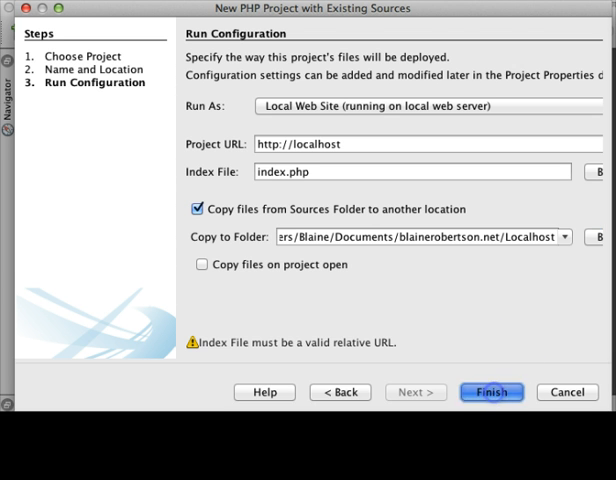
Step: Finish the wizard so Localhost appears in Projects and select its Source Files entry
{"action": "left_click", "coordinate": [492, 392]}
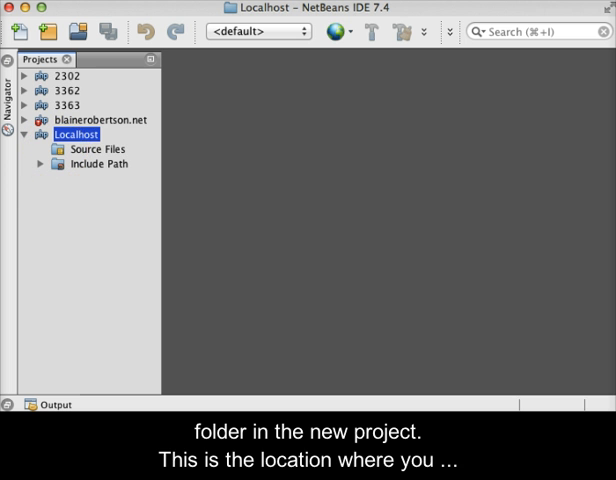
{"action": "left_click", "coordinate": [98, 148]}
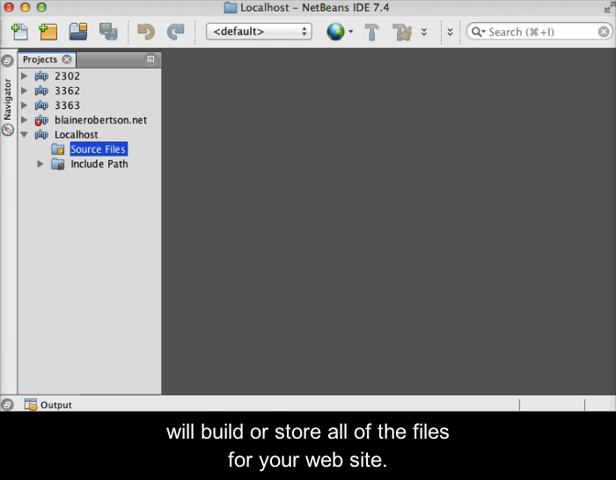